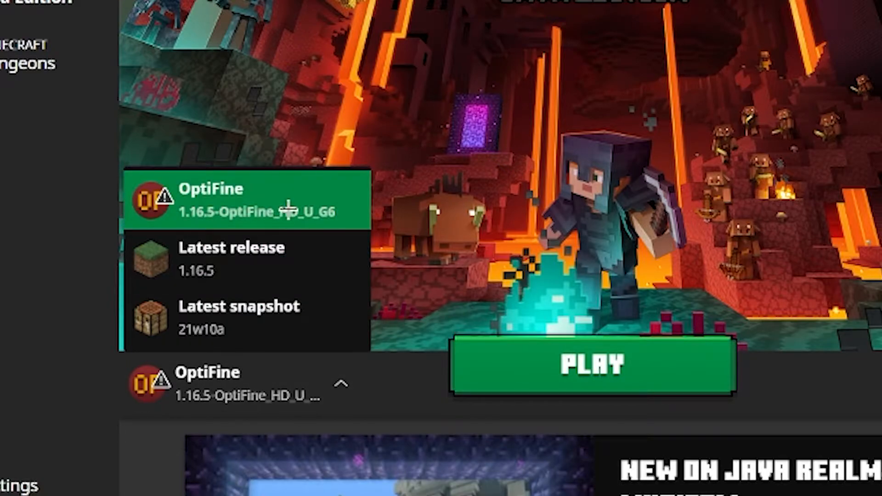
# Choose the OptiFine 1.16.5 installation and start the game.
pyautogui.click(591, 365)
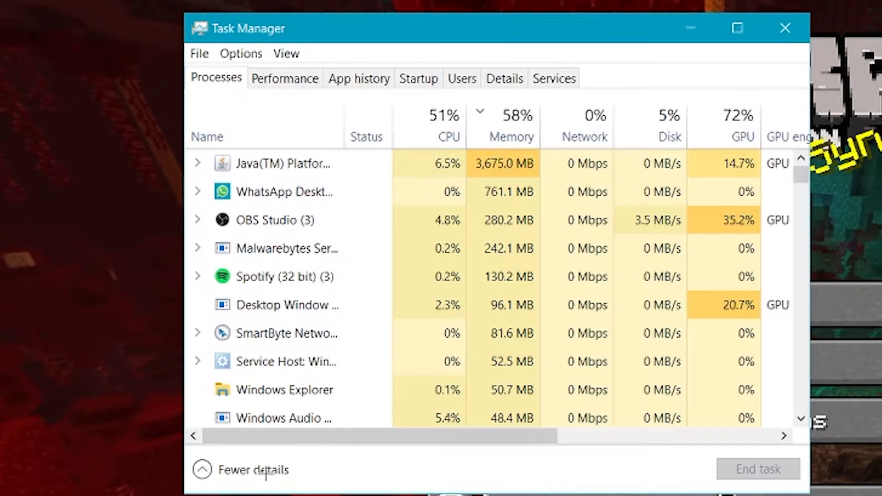
# Switch to the compact app list and bring up actions for Java(TM) Platform SE binary.
pyautogui.click(253, 470)
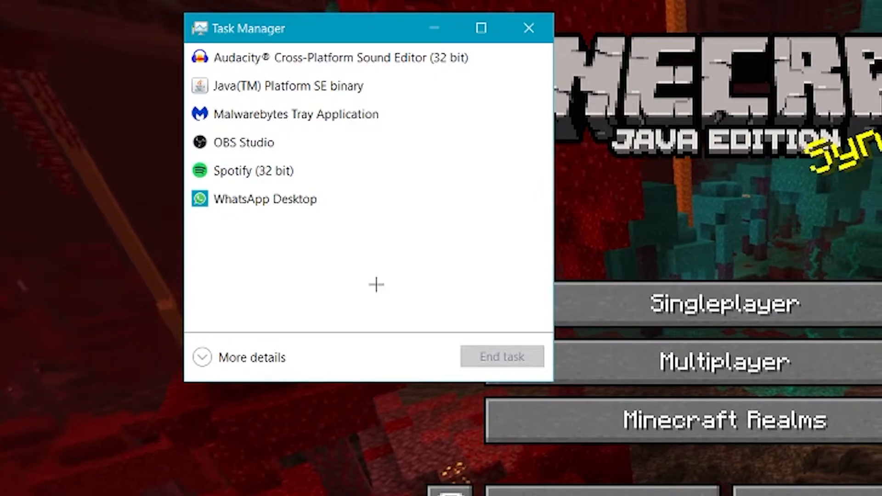
pyautogui.moveTo(329, 304)
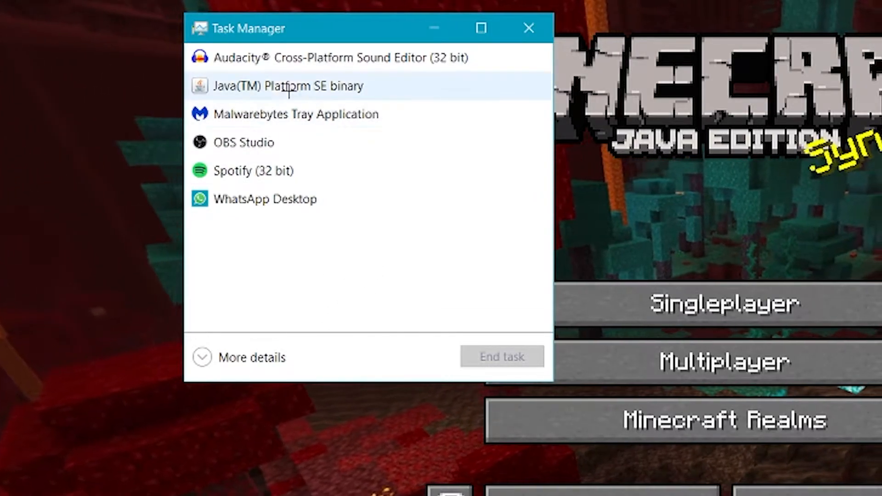
pyautogui.rightClick(287, 86)
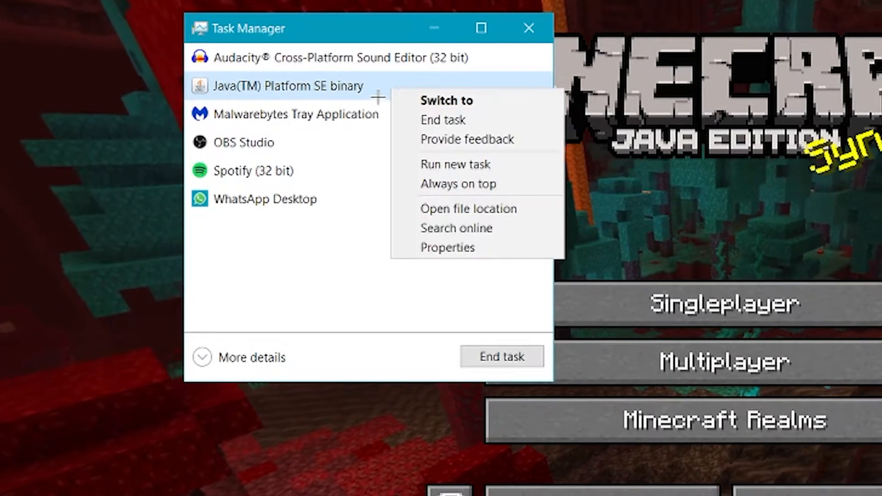
pyautogui.moveTo(385, 222)
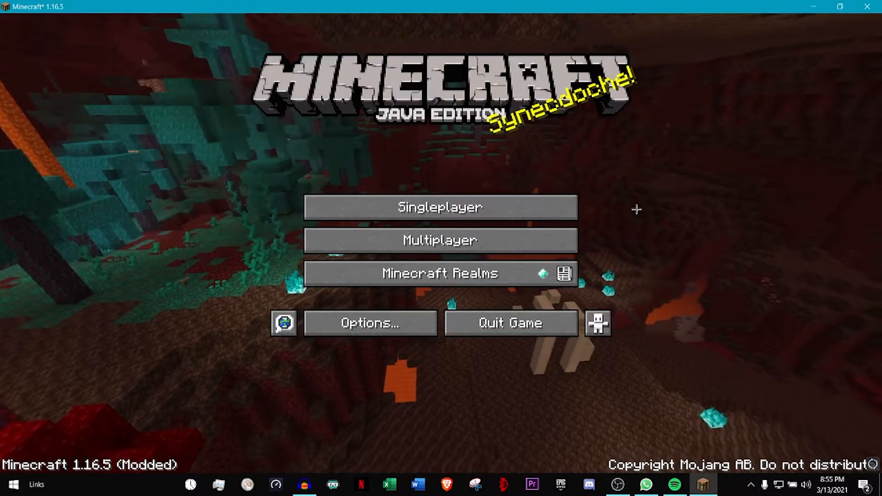
pyautogui.moveTo(700, 122)
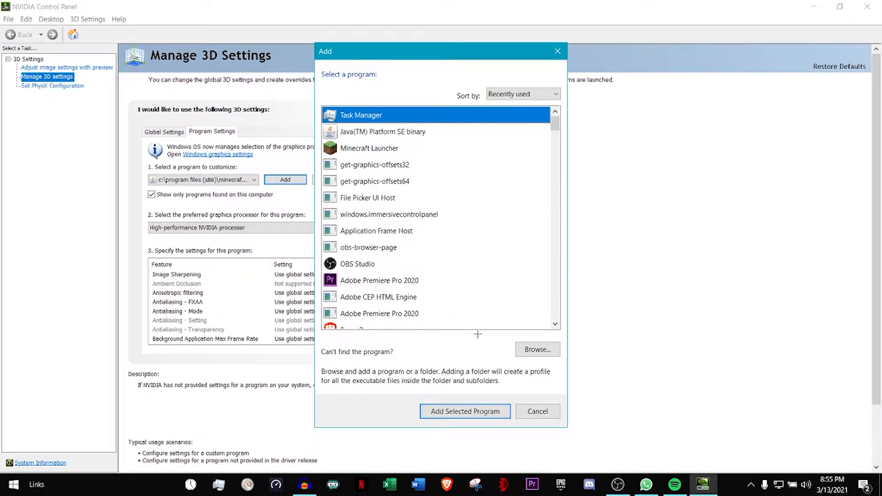
pyautogui.moveTo(450, 254)
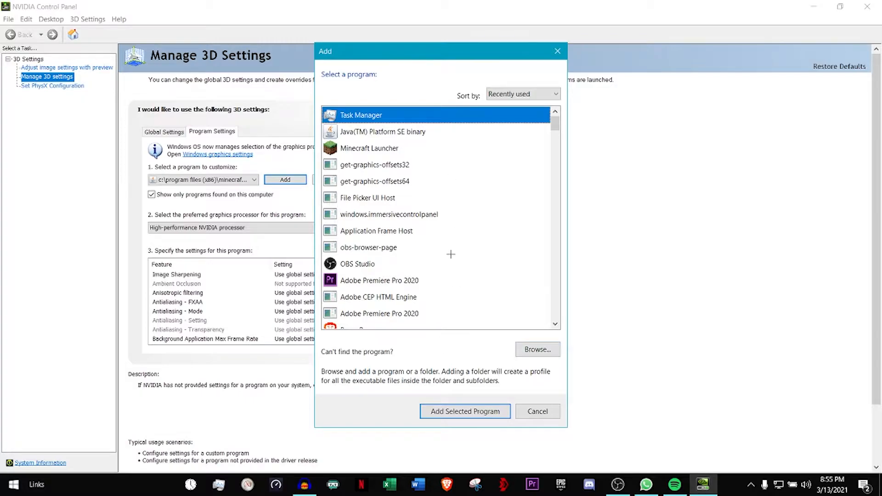
pyautogui.moveTo(537, 349)
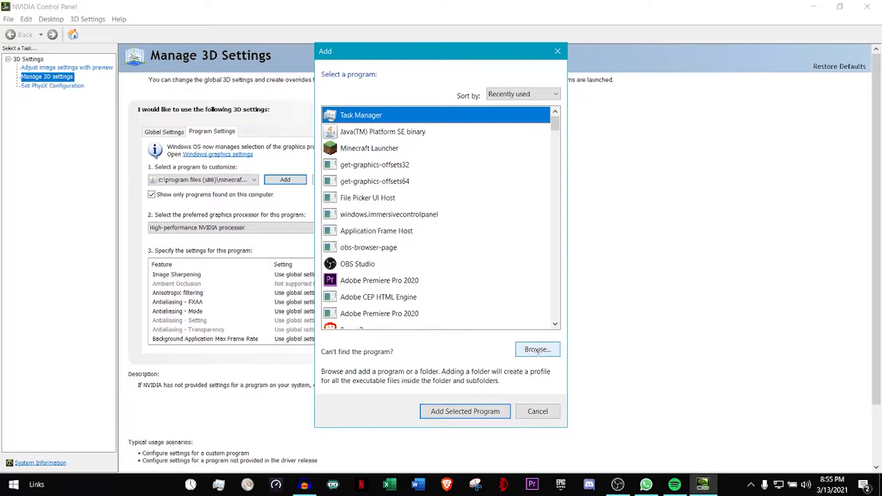
# Browse to javaw in jre-legacy\bin, then cancel the file browser and program picker.
pyautogui.click(537, 349)
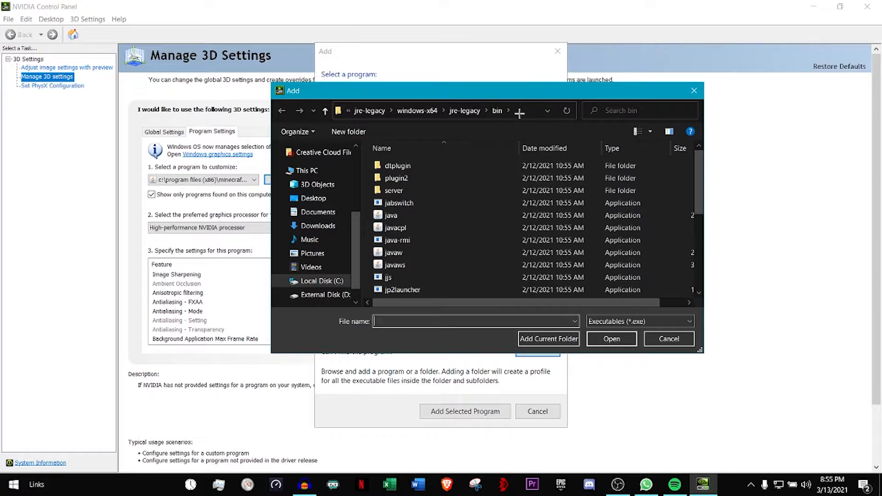
pyautogui.click(440, 111)
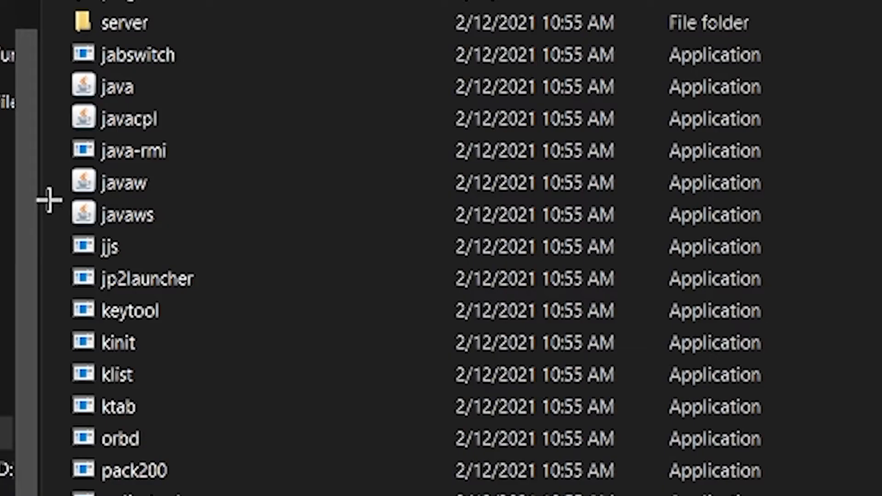
pyautogui.moveTo(64, 188)
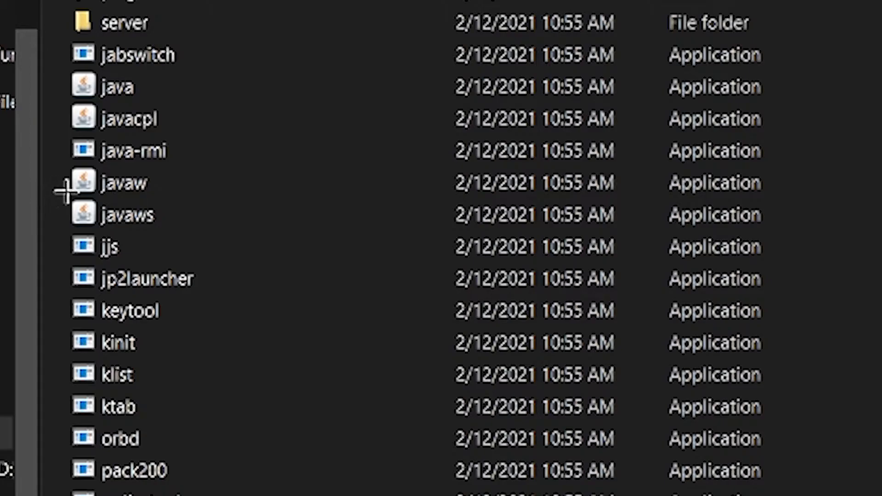
pyautogui.moveTo(214, 183)
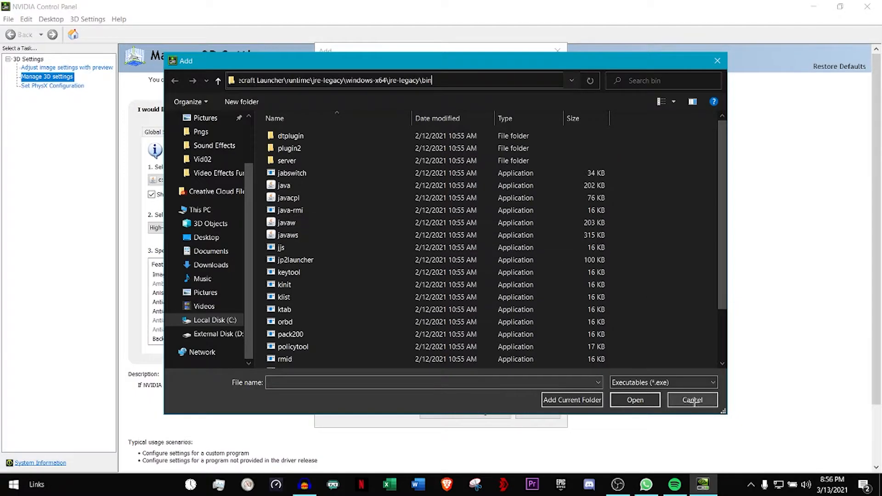
pyautogui.click(693, 400)
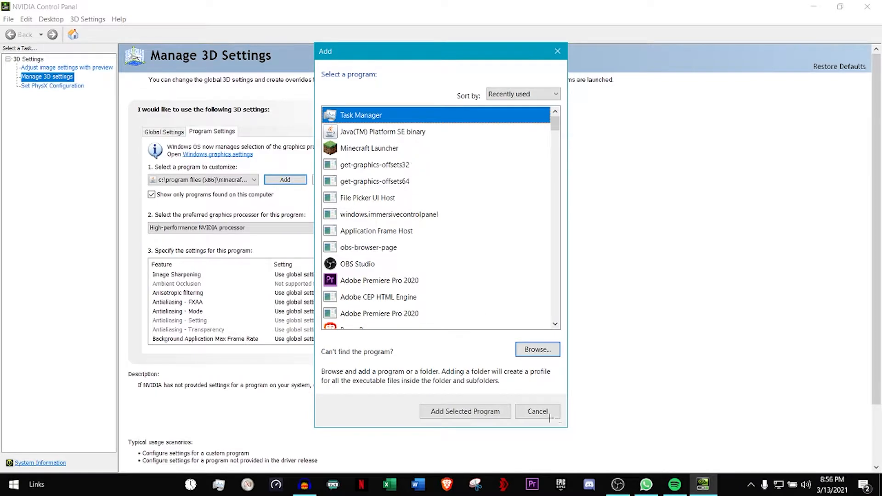
pyautogui.click(536, 412)
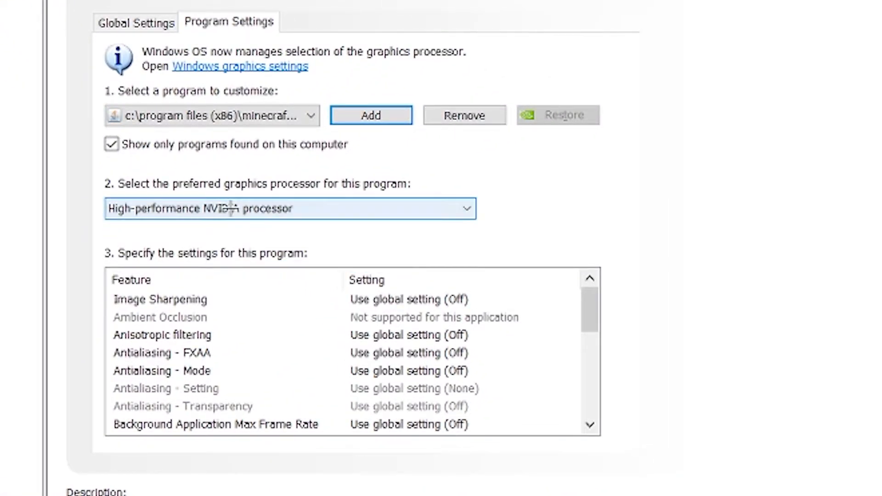
# Set Minecraft's preferred graphics processor to High-performance NVIDIA processor.
pyautogui.click(290, 209)
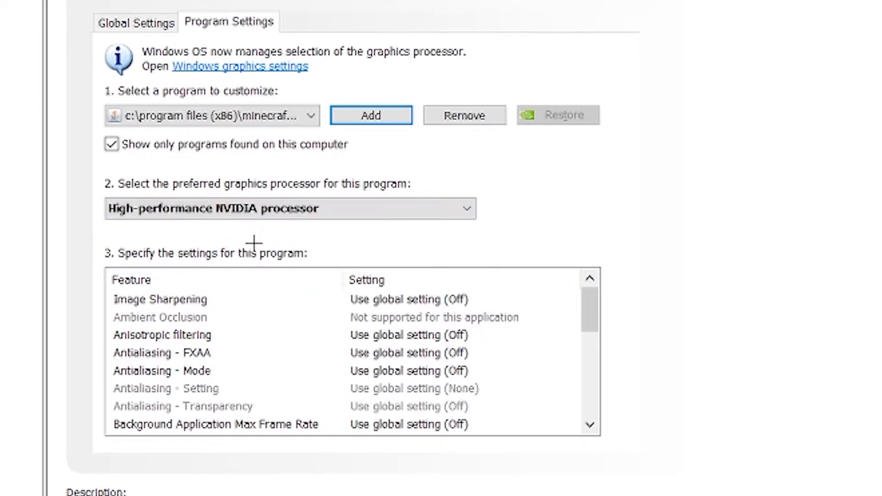
pyautogui.moveTo(811, 221)
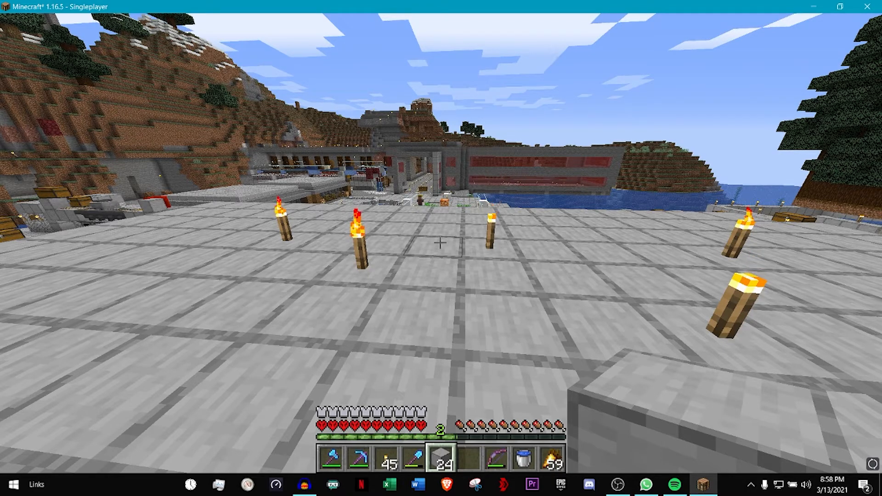
pyautogui.press('F3')
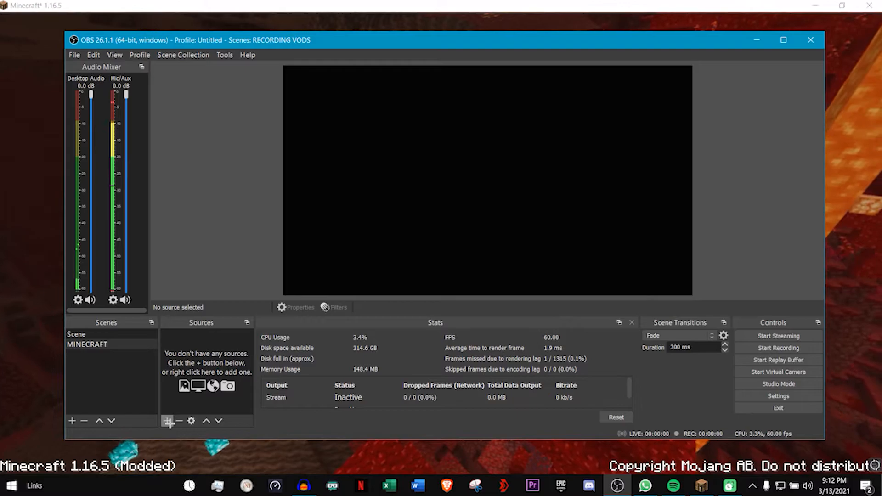
# Create a new Game Capture source named Game Capture 2 in the MINECRAFT scene.
pyautogui.click(168, 420)
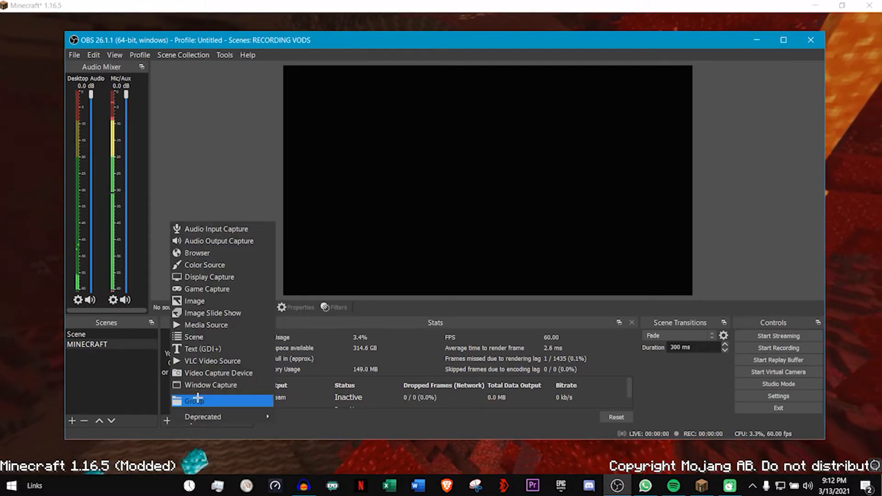
pyautogui.moveTo(219, 373)
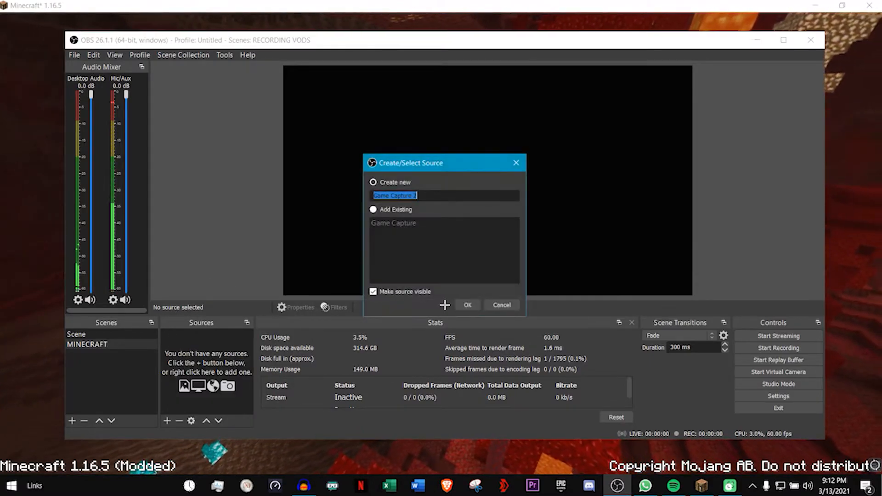
pyautogui.click(468, 305)
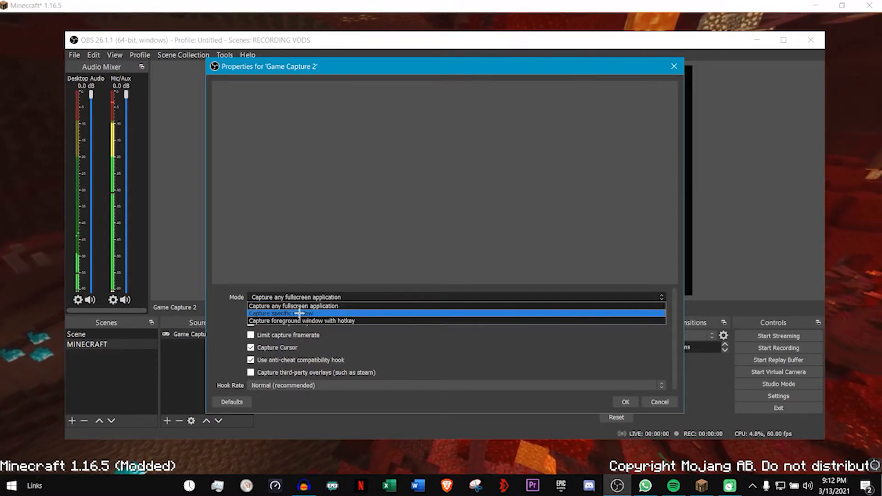
# Set Mode to Capture specific window for the [javaw.exe]: Minecraft 1.16.5 window.
pyautogui.click(294, 314)
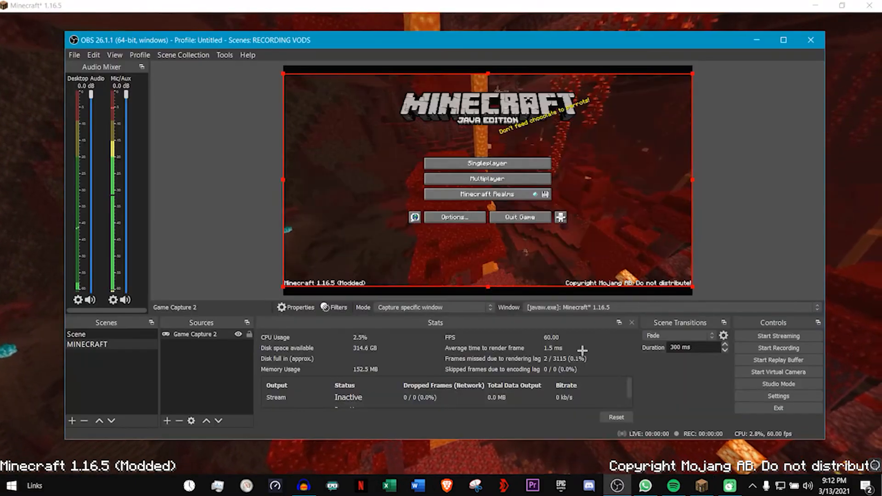
pyautogui.moveTo(725, 235)
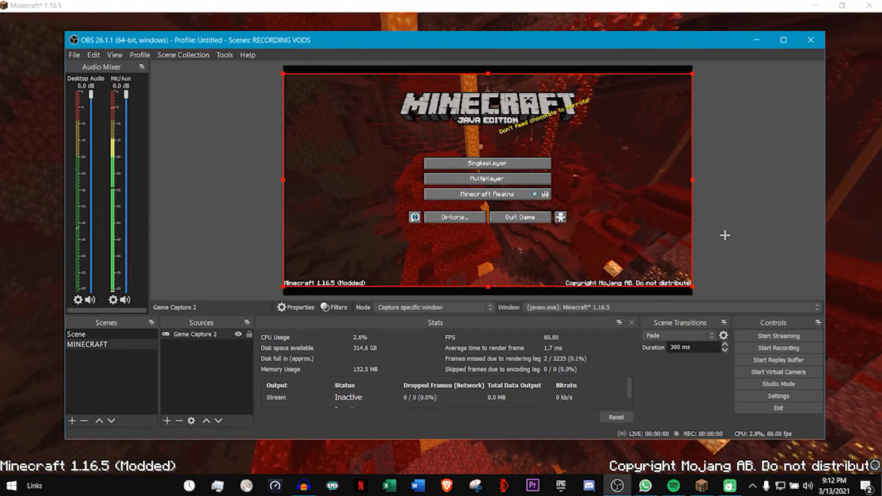